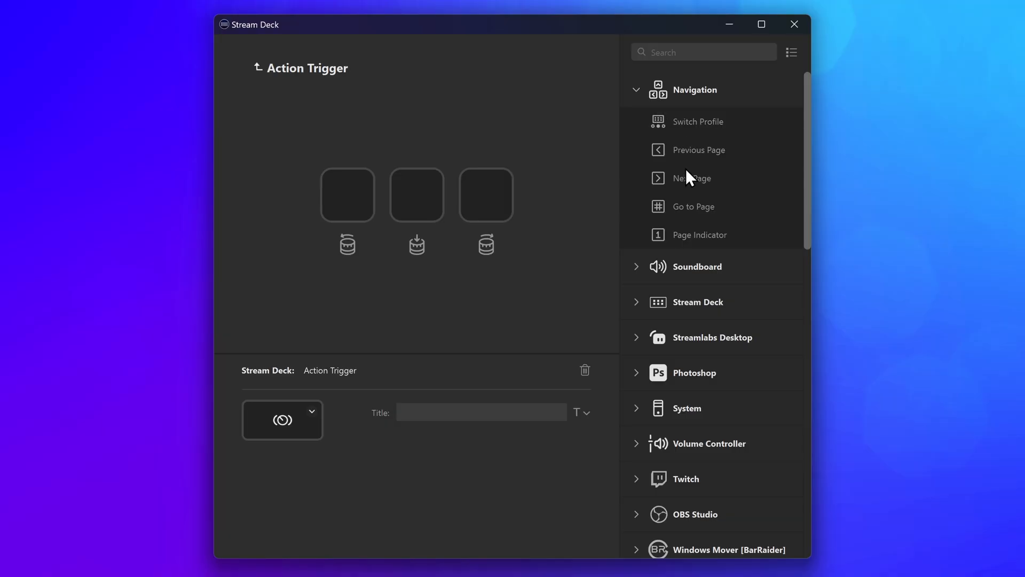
Step: Assign Previous Page, Go to Page 1 and Next Page to the dial's left-turn, press and right-turn slots
left_click_drag(691, 177, 485, 194)
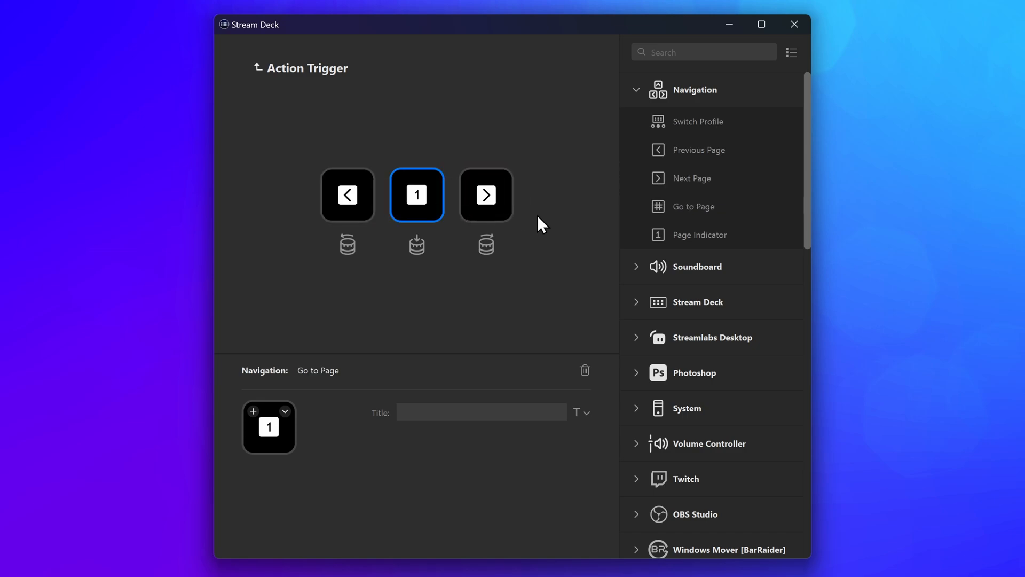
mouse_move(580, 234)
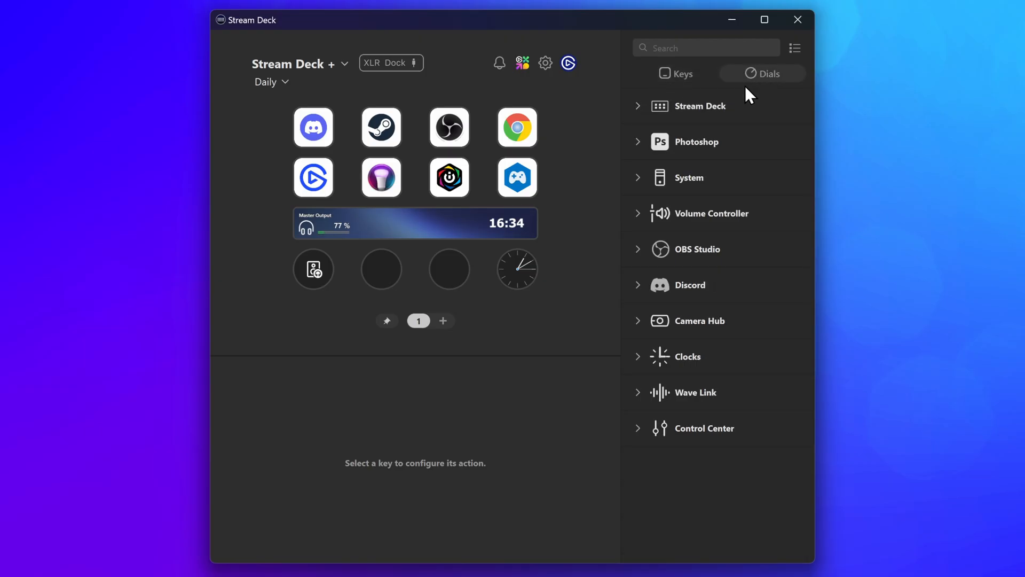
Step: Place a new Action Trigger on a dial and show its three empty trigger slots
left_click(700, 106)
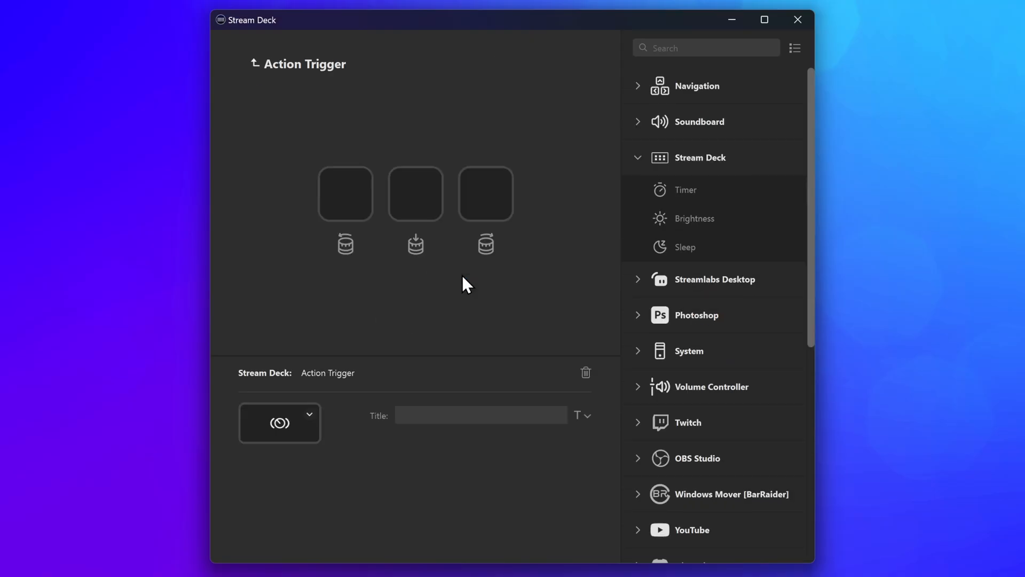
mouse_move(575, 255)
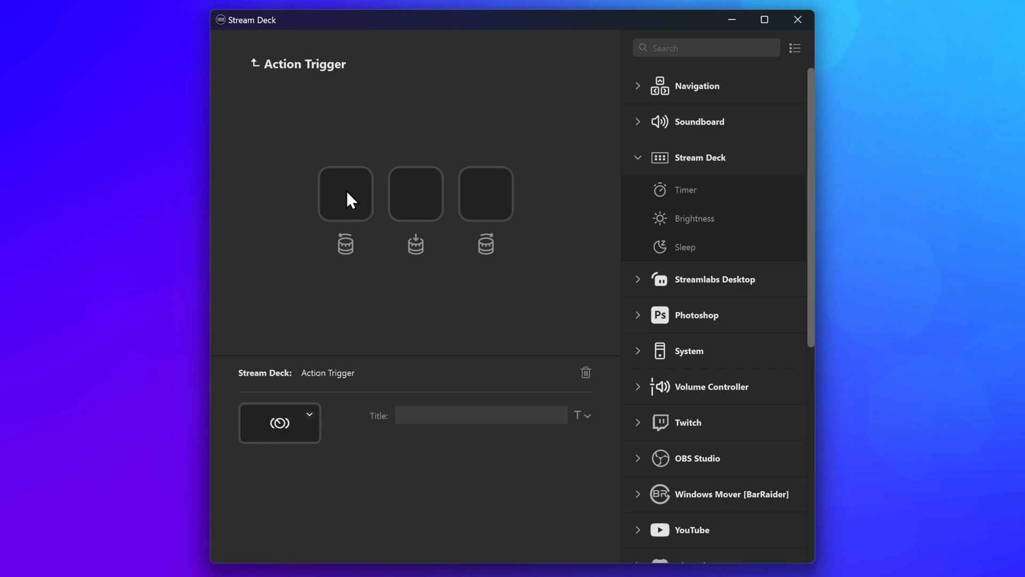
mouse_move(422, 208)
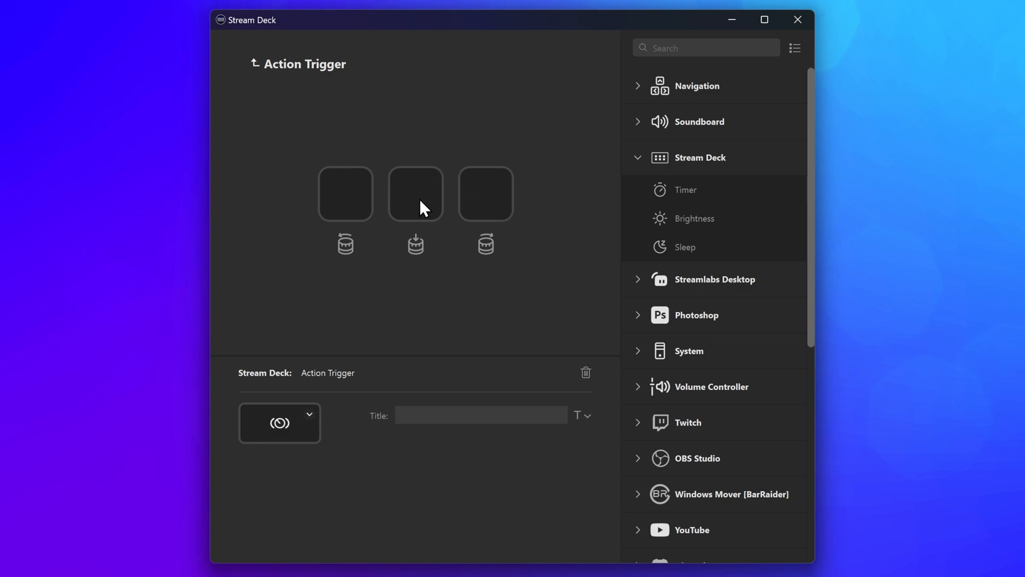
mouse_move(569, 254)
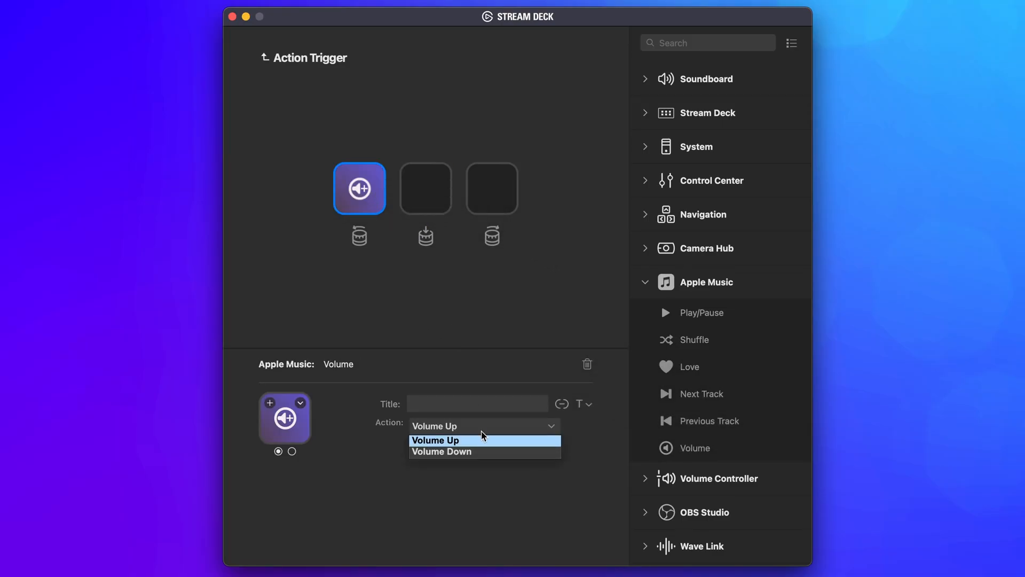
Step: Assign a Discord Soundboard action to the dial's left turn, listing the Discord sounds
left_click(441, 451)
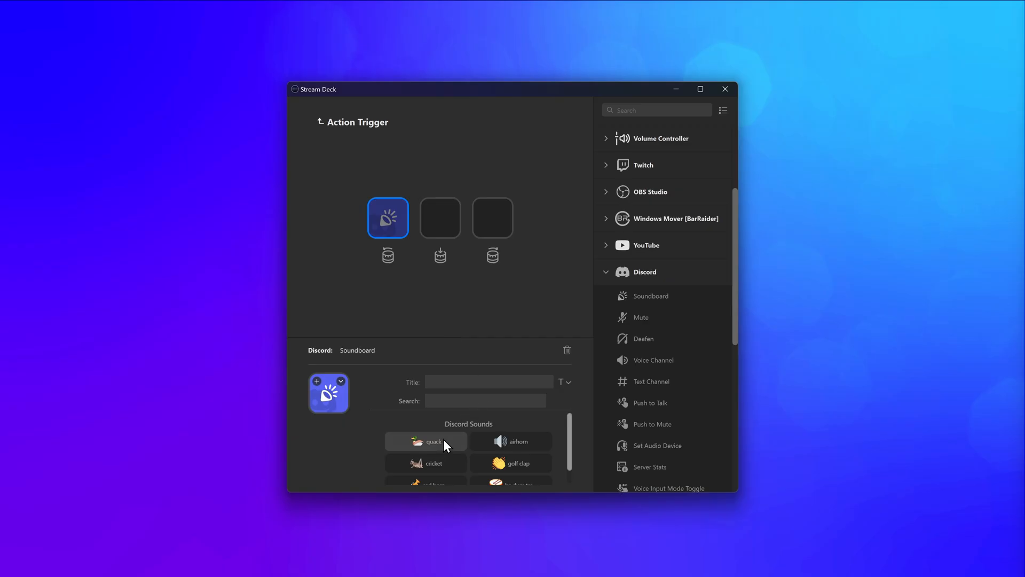
Step: Choose the quack sound for the left turn and move on to the dial press slot
left_click(426, 440)
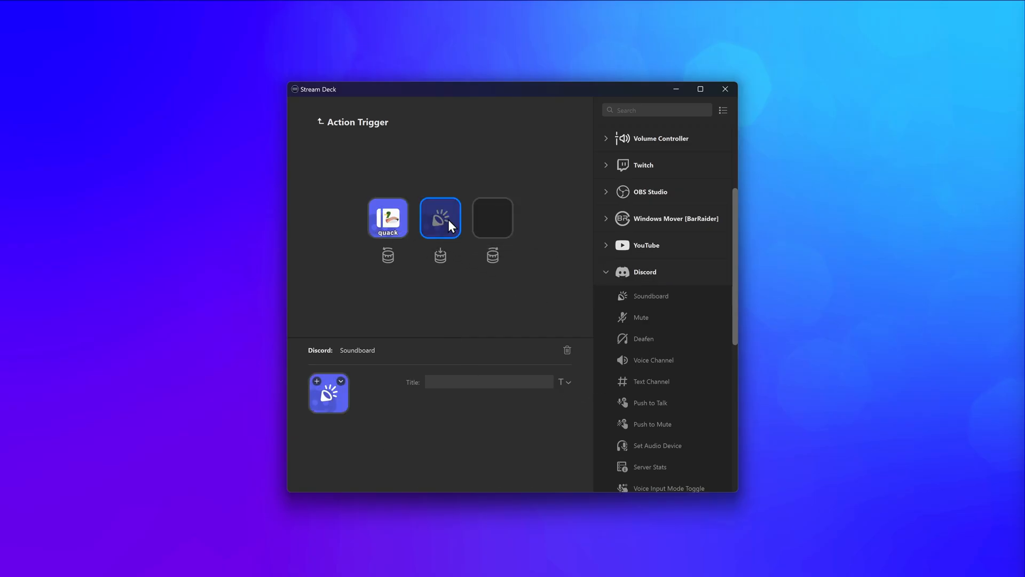
left_click(426, 462)
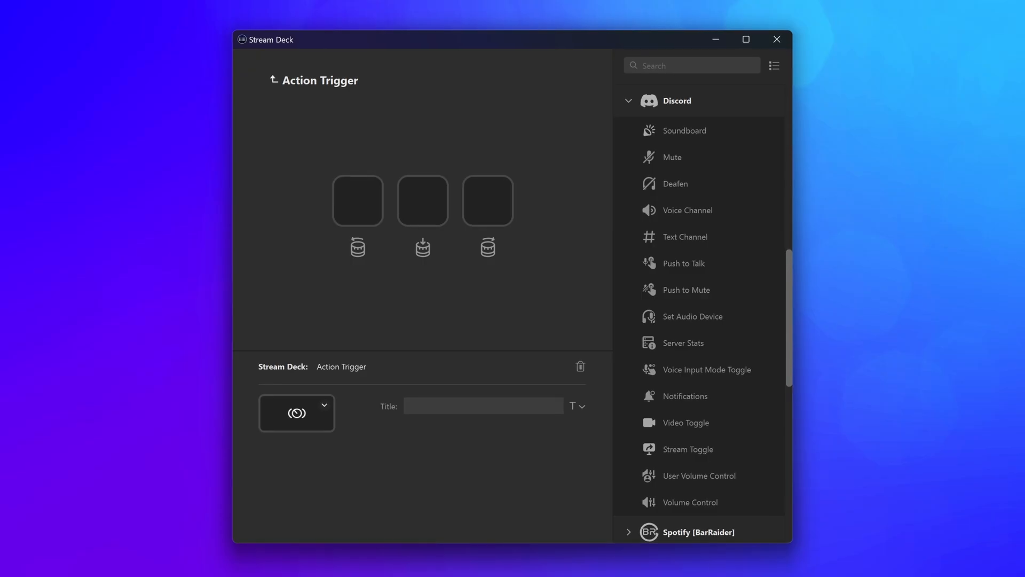
Step: Complete the trigger's three actions and expand the Control Center light actions on the Dials view
left_click_drag(686, 129, 357, 199)
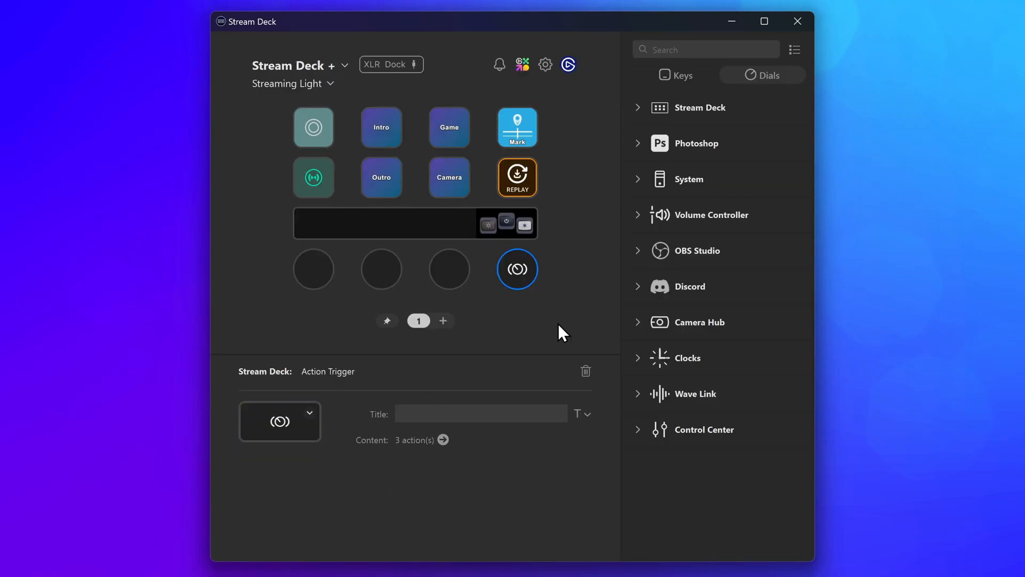
left_click(704, 429)
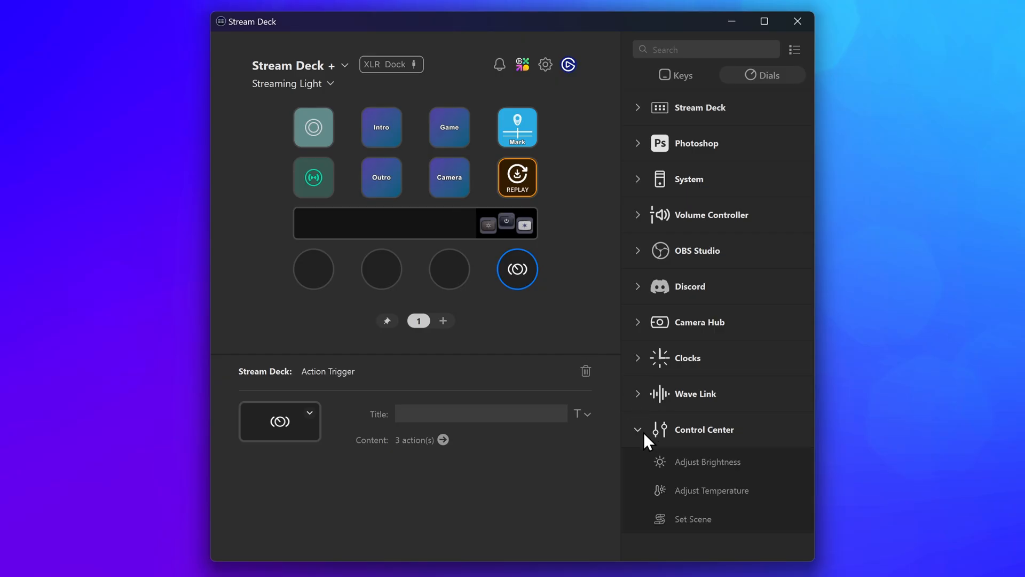